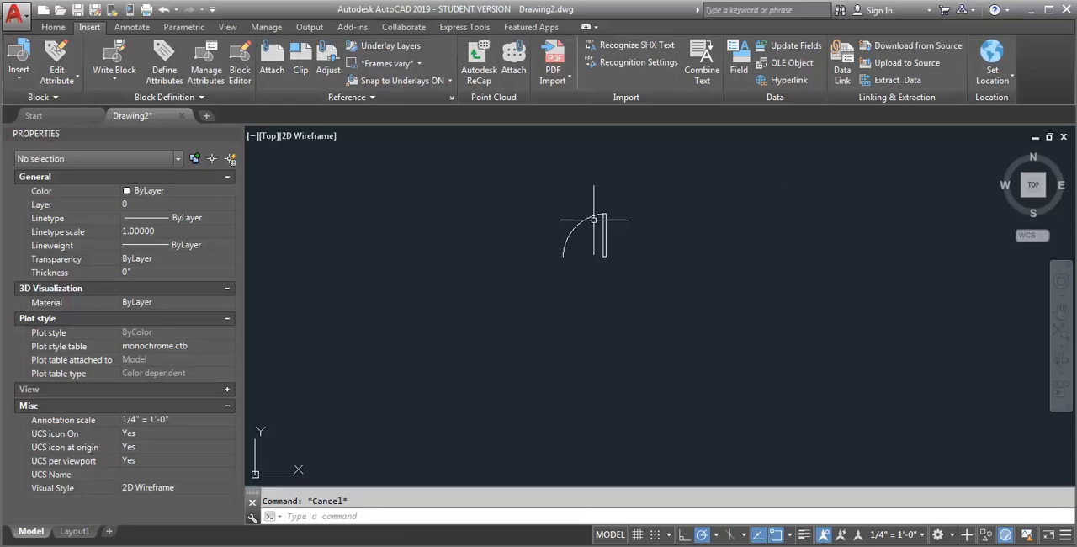
Step: Bring up the Edit Block Definition list from the Insert ribbon's Block Editor
left_click(597, 232)
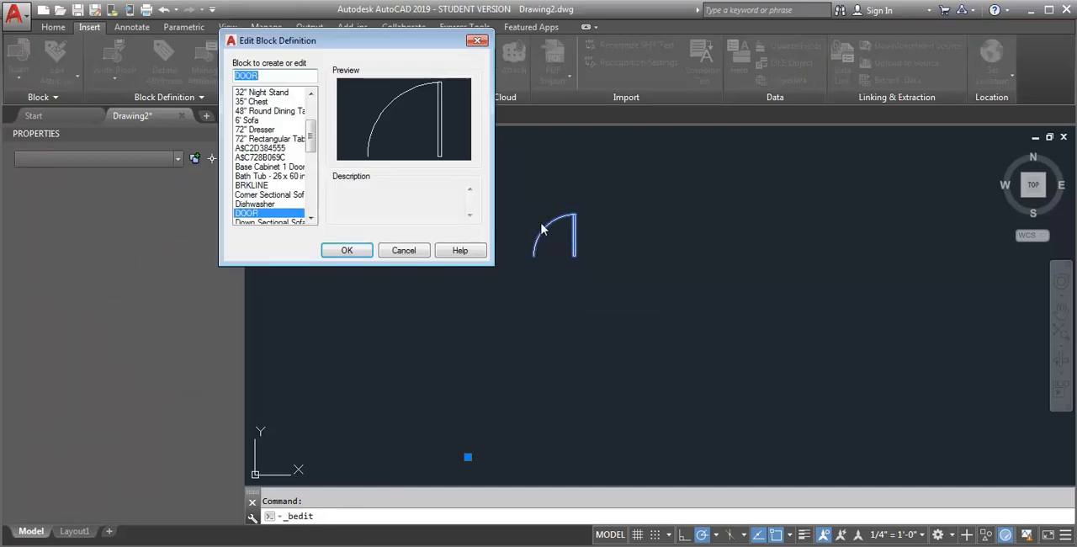
Step: Add a Basepoint parameter at the DOOR leaf's bottom corner, save the block and close the editor
left_click(347, 249)
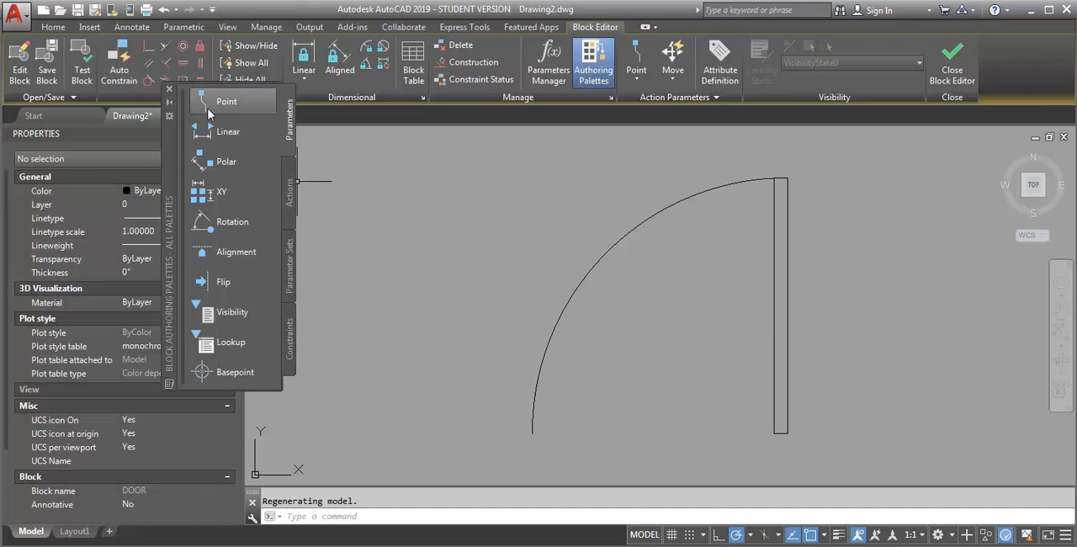
mouse_move(179, 128)
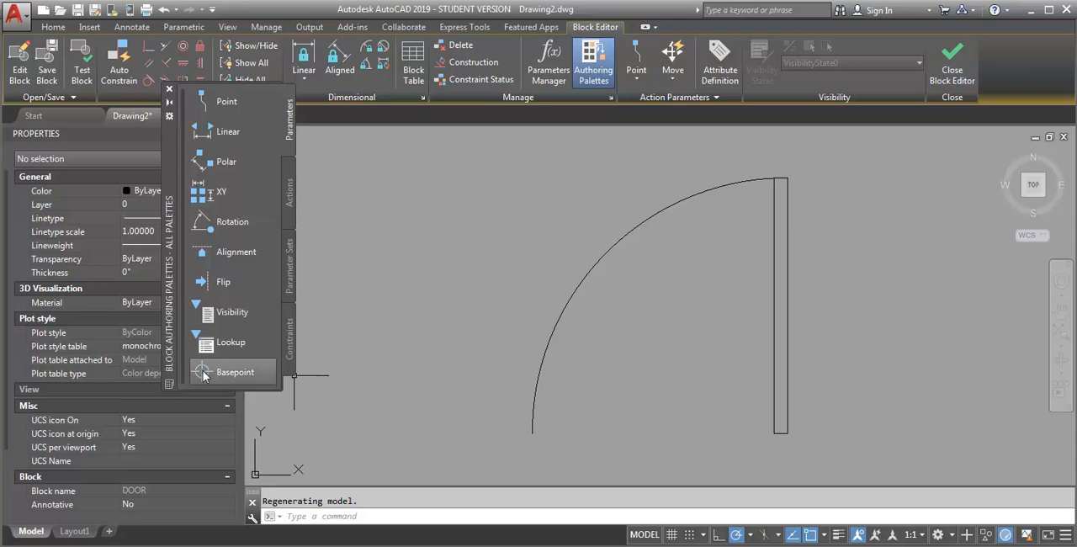
left_click(236, 370)
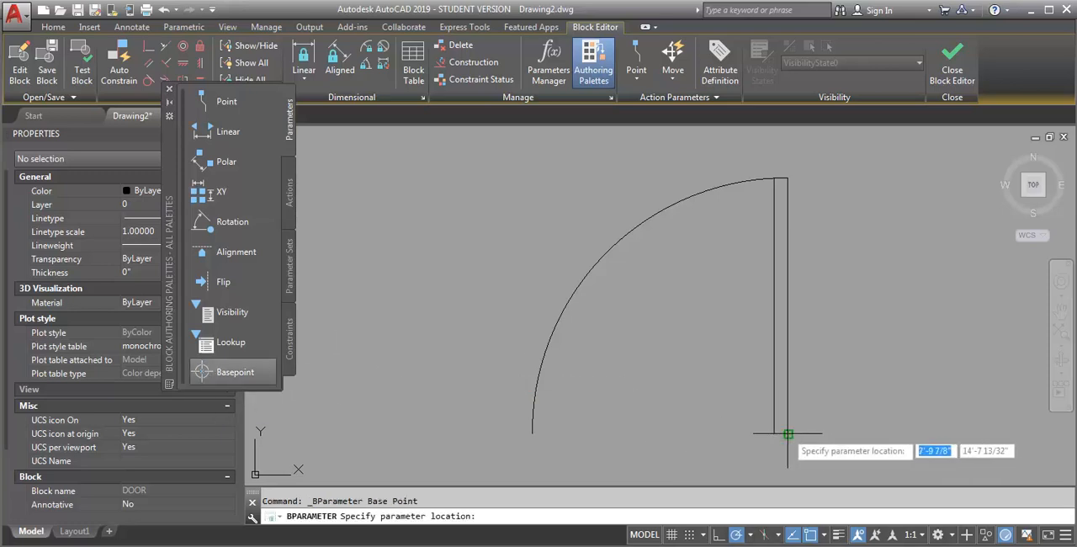
left_click(787, 434)
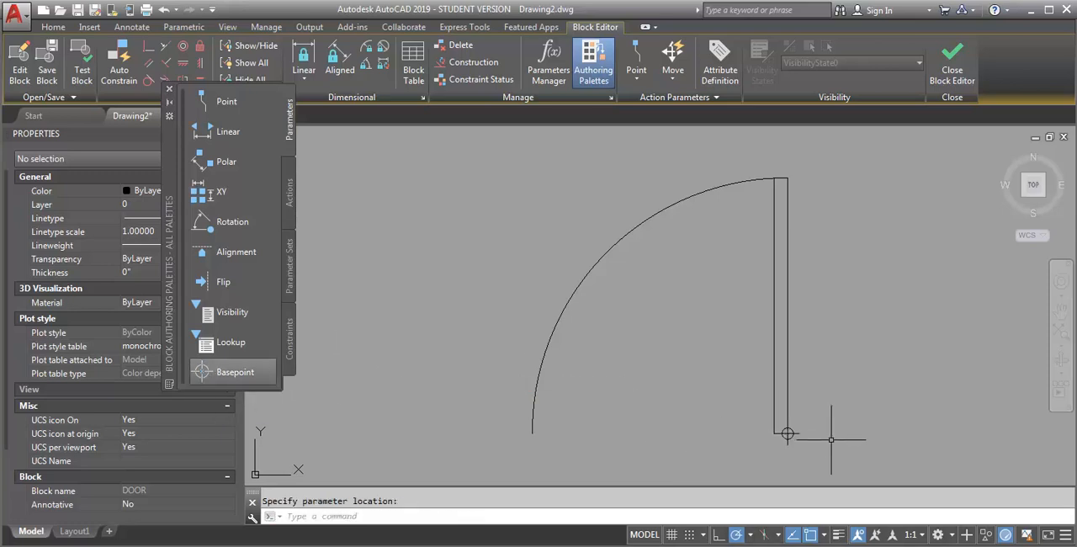
mouse_move(313, 148)
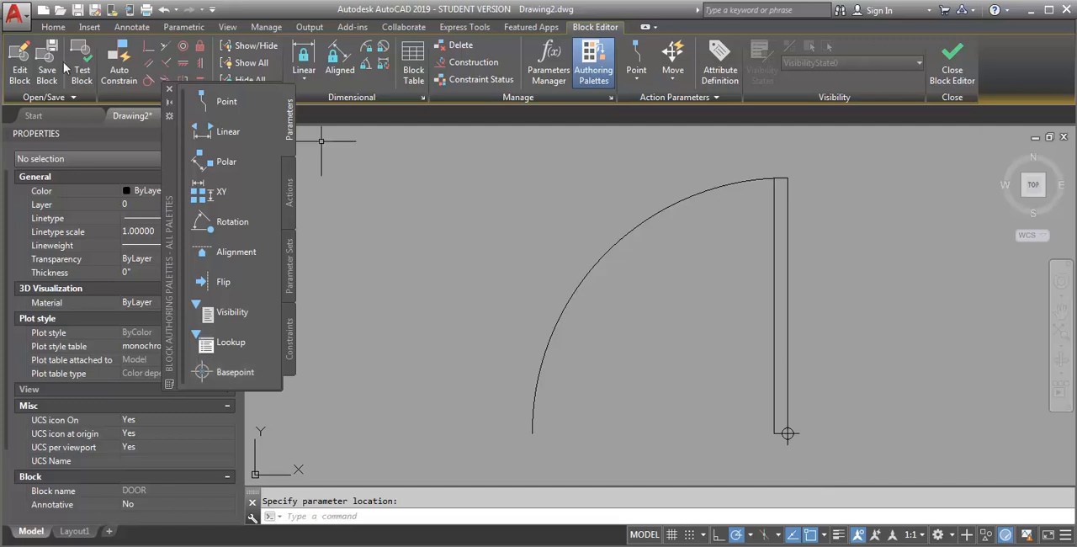
left_click(952, 59)
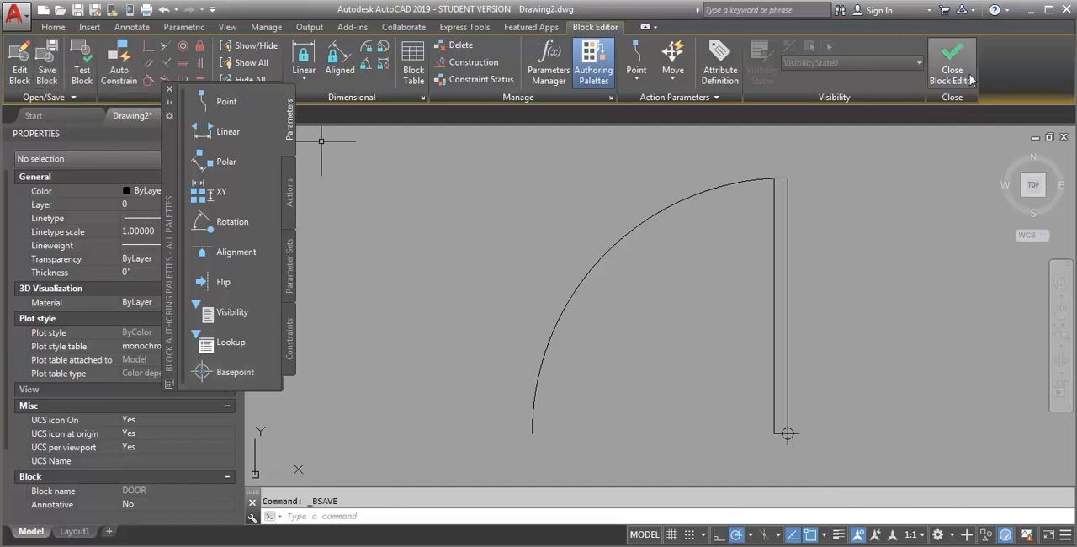
left_click(949, 59)
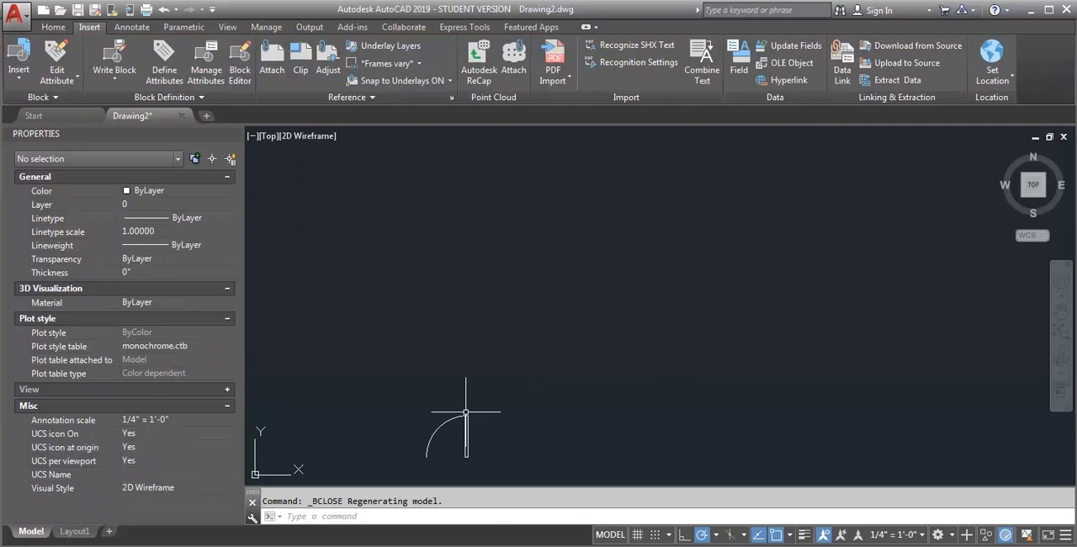
Step: Begin inserting a rotated DOOR copy to the right of the existing door
left_click(465, 435)
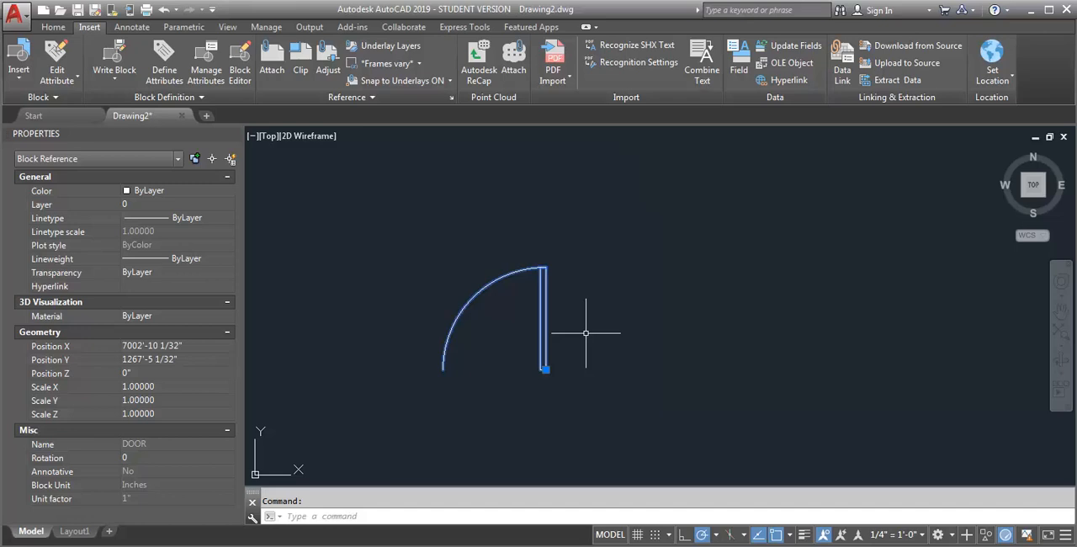
mouse_move(17, 42)
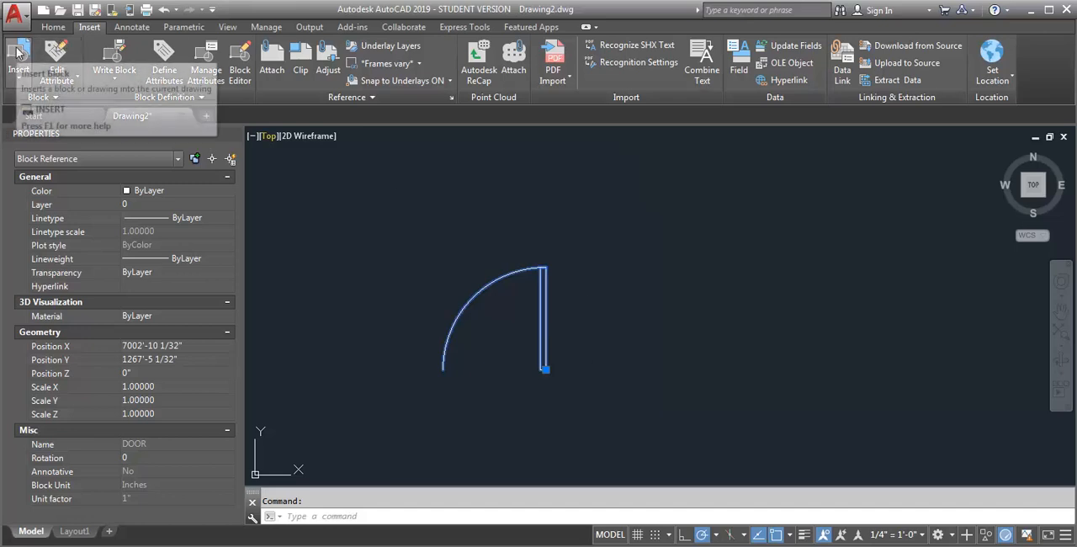
left_click(18, 64)
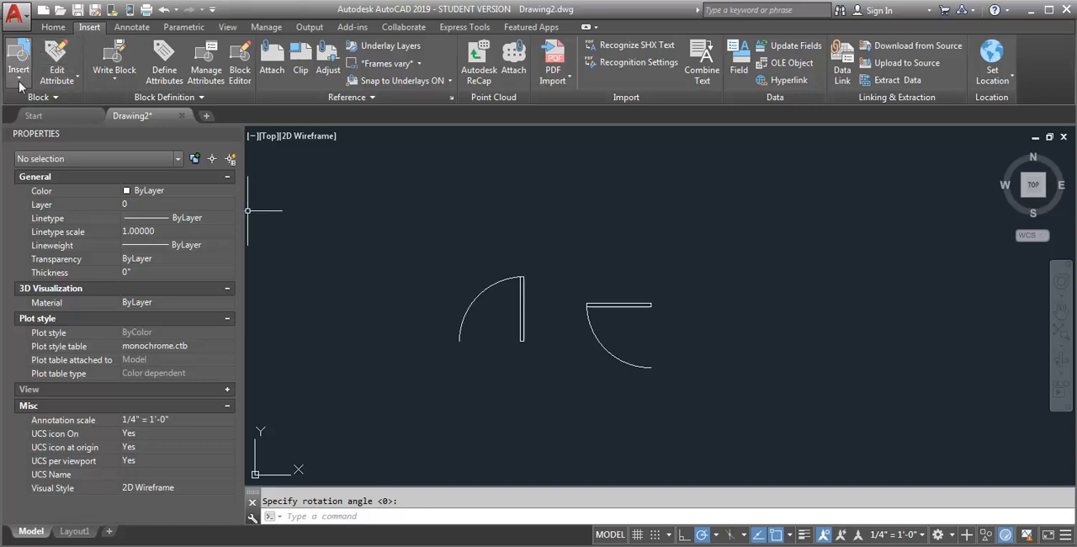
Step: Insert PO 6x8.dwg from the blocks folder at a picked point with default rotation
left_click(13, 48)
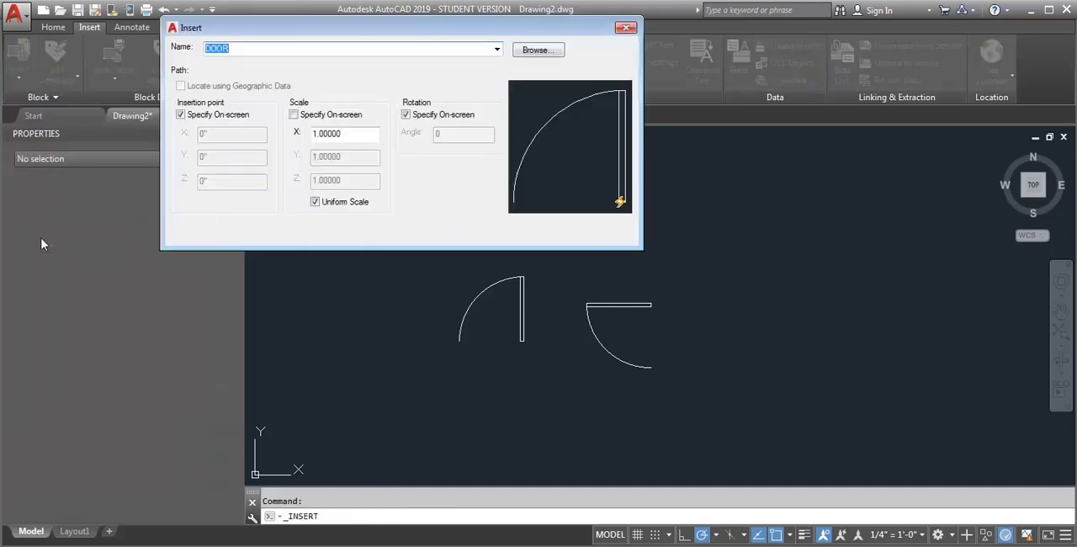
left_click(539, 50)
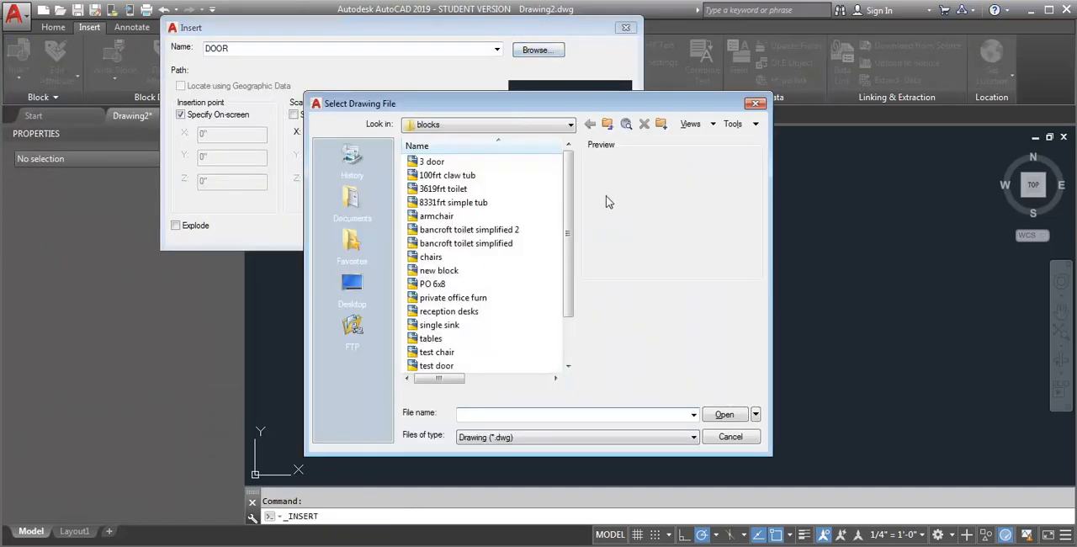
left_click(431, 283)
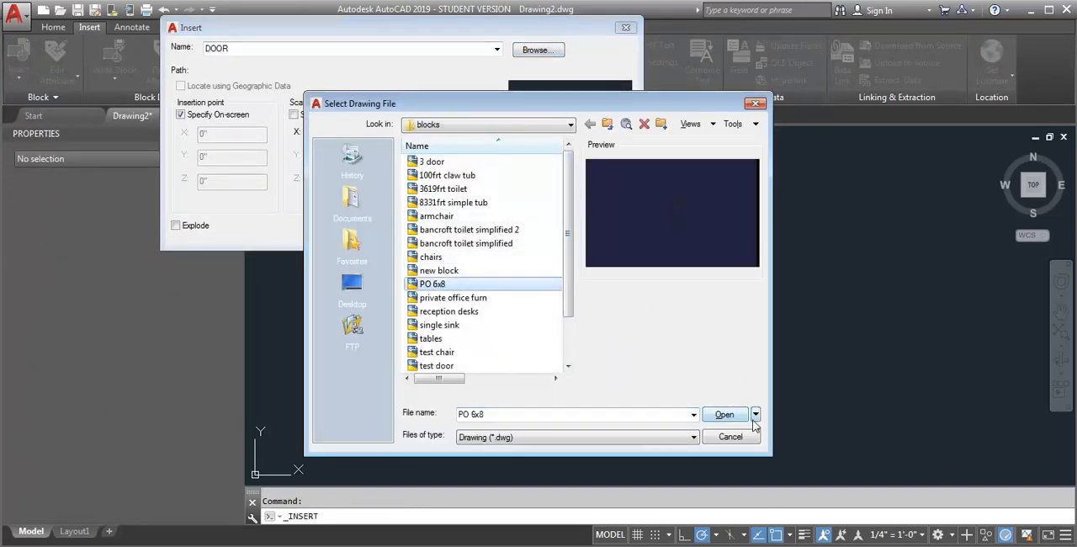
left_click(724, 414)
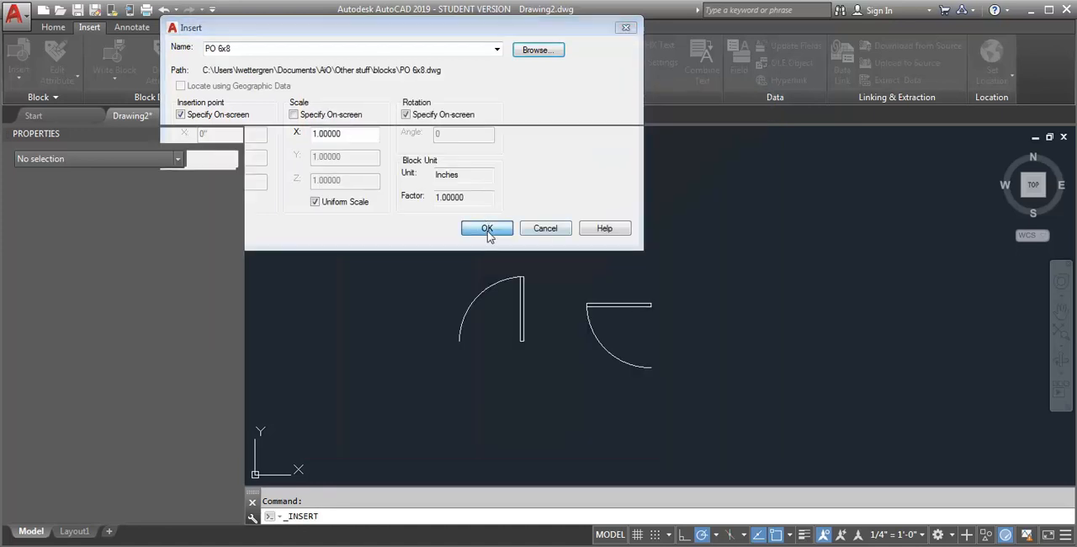
left_click(486, 228)
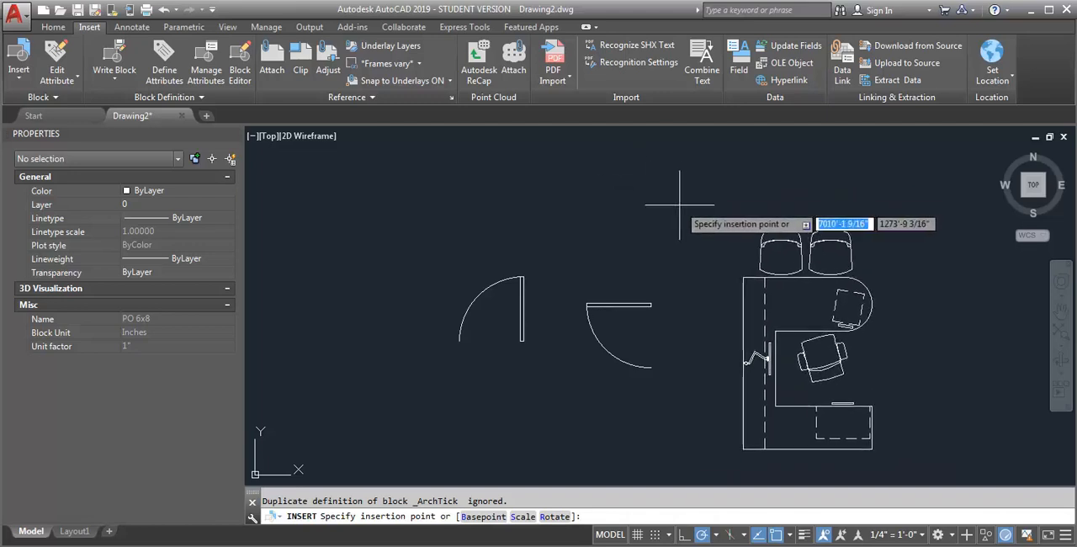
left_click(675, 182)
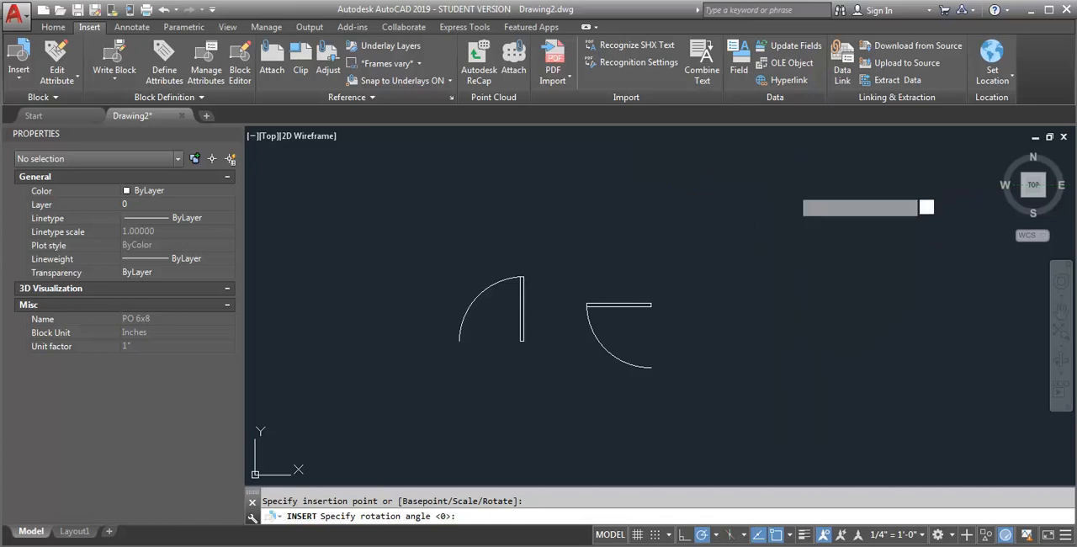
left_click(673, 185)
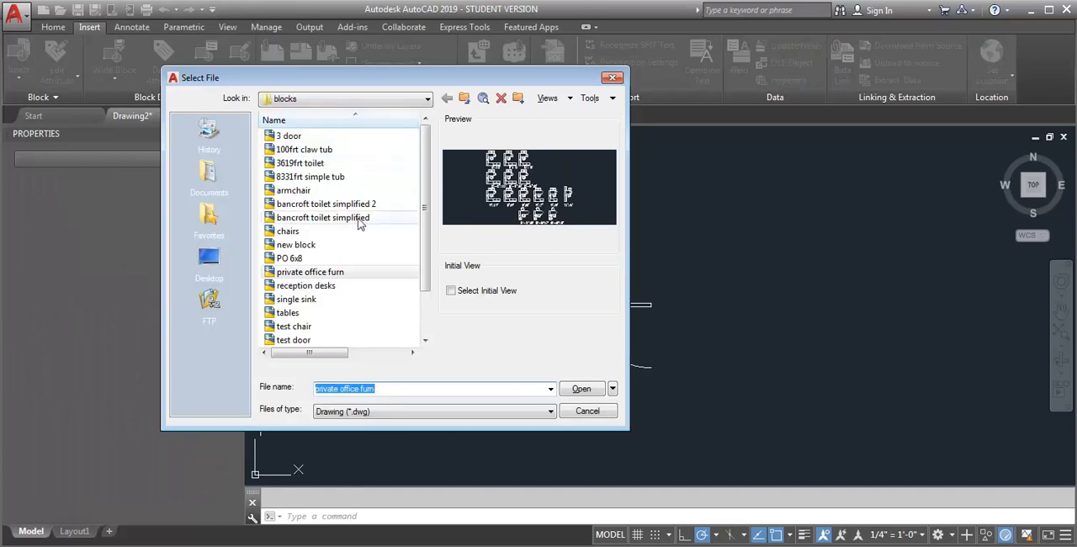
Step: Open PO 6x8.dwg from the blocks folder in its own drawing tab
left_click(289, 257)
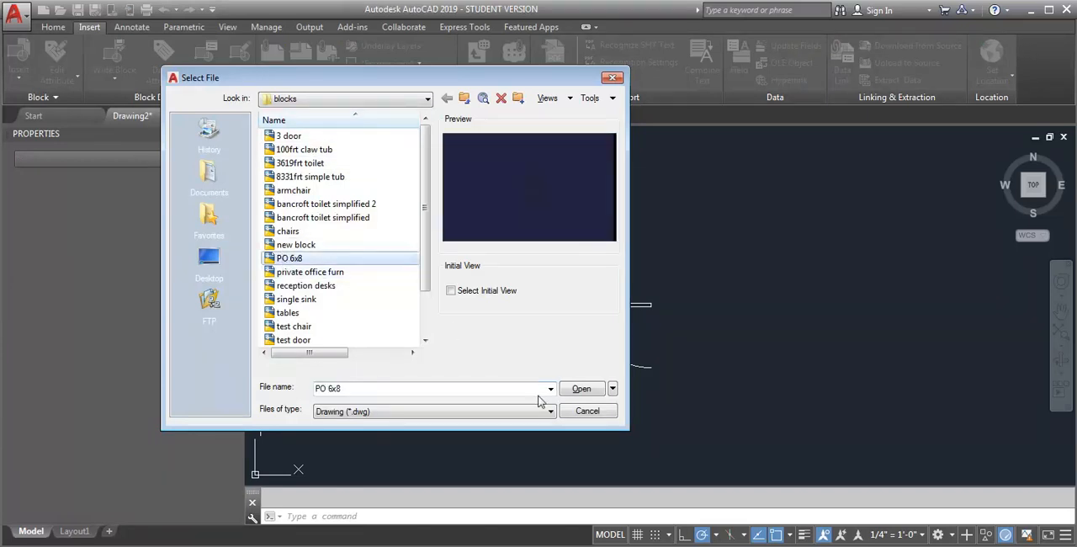
left_click(580, 387)
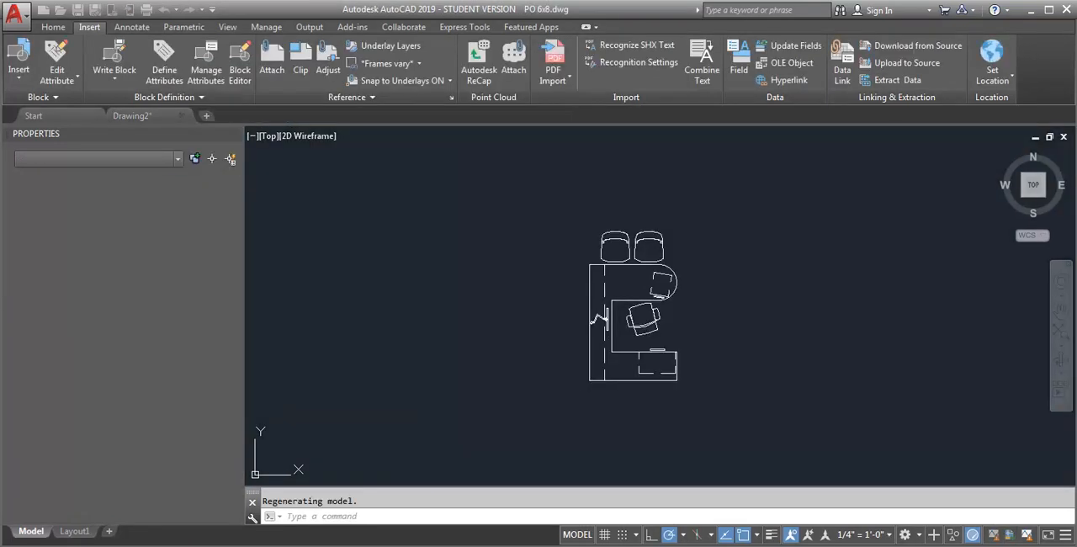
Step: Reset the PO 6x8 insertion base point with INSBASE, save the file and close its tab
left_click(212, 115)
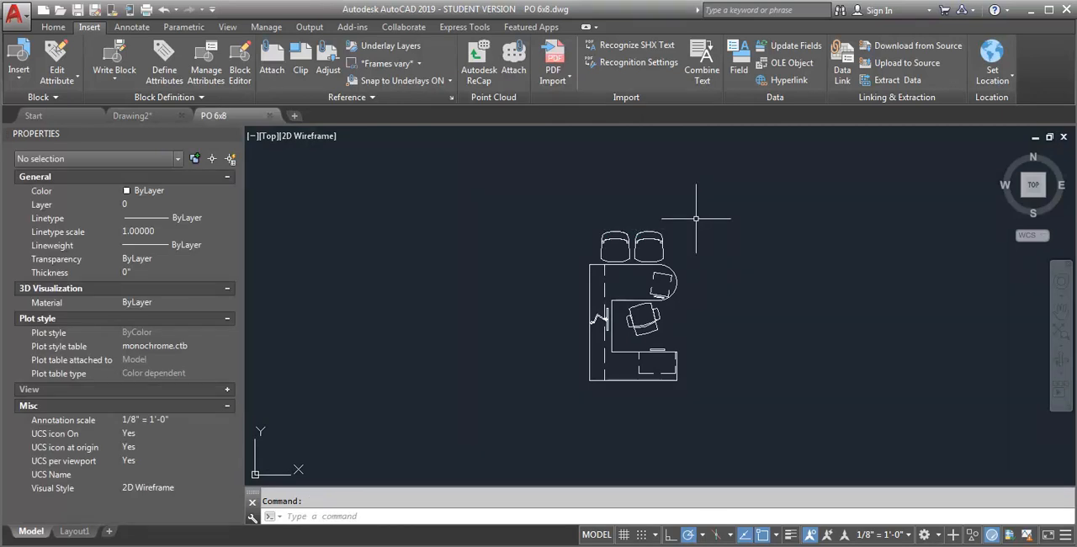
mouse_move(731, 256)
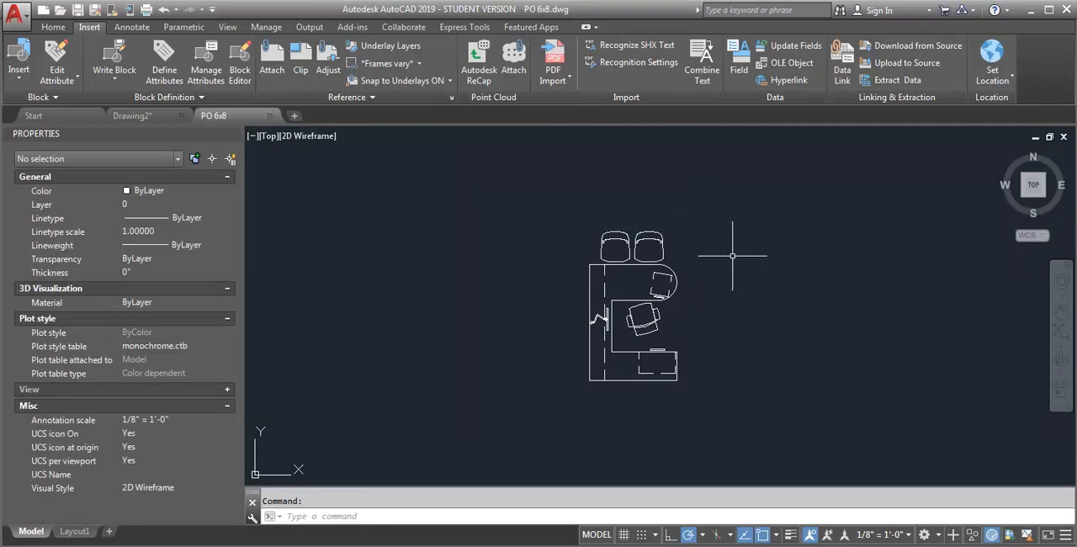
type("in")
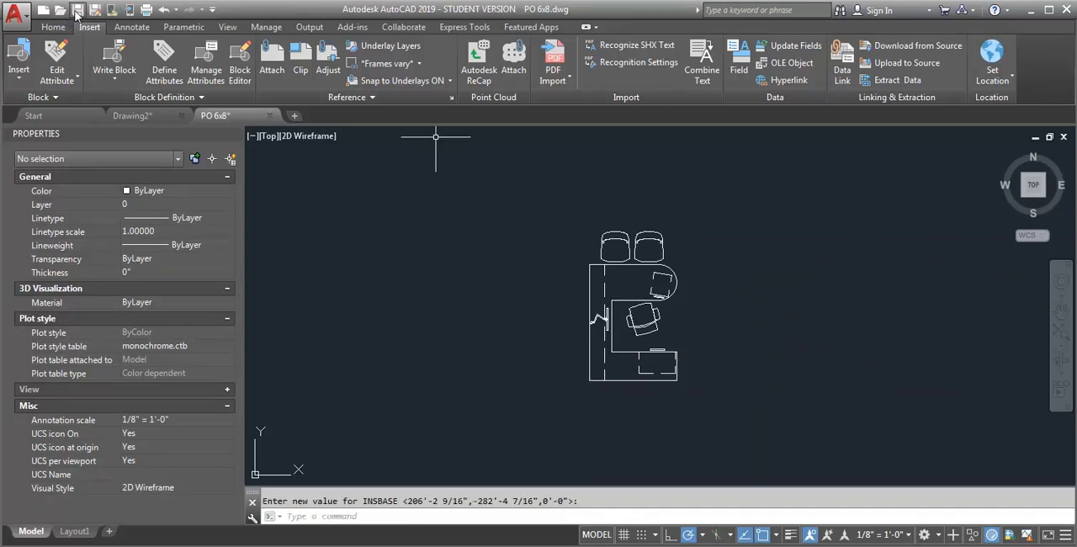
left_click(78, 10)
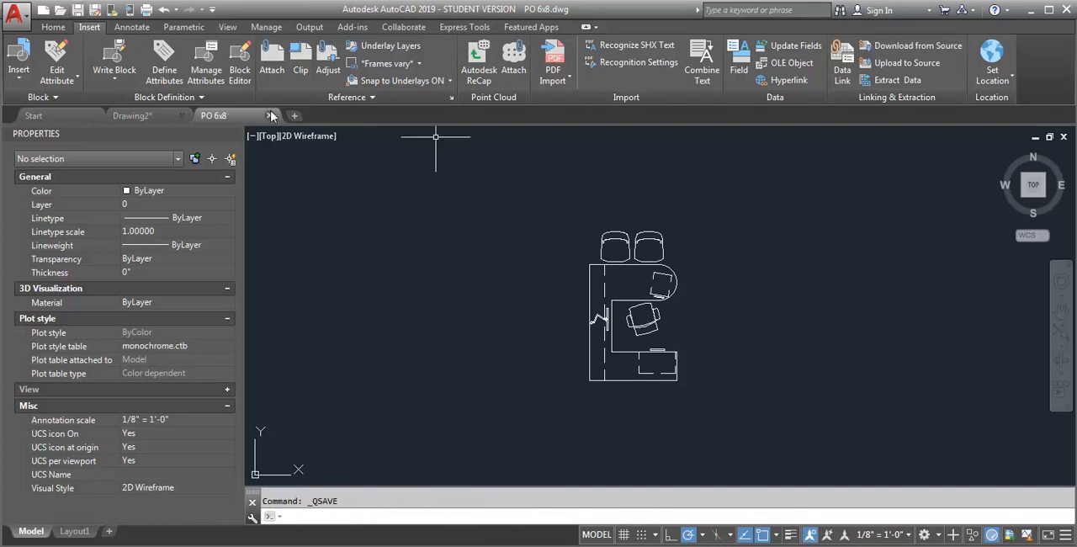
left_click(270, 114)
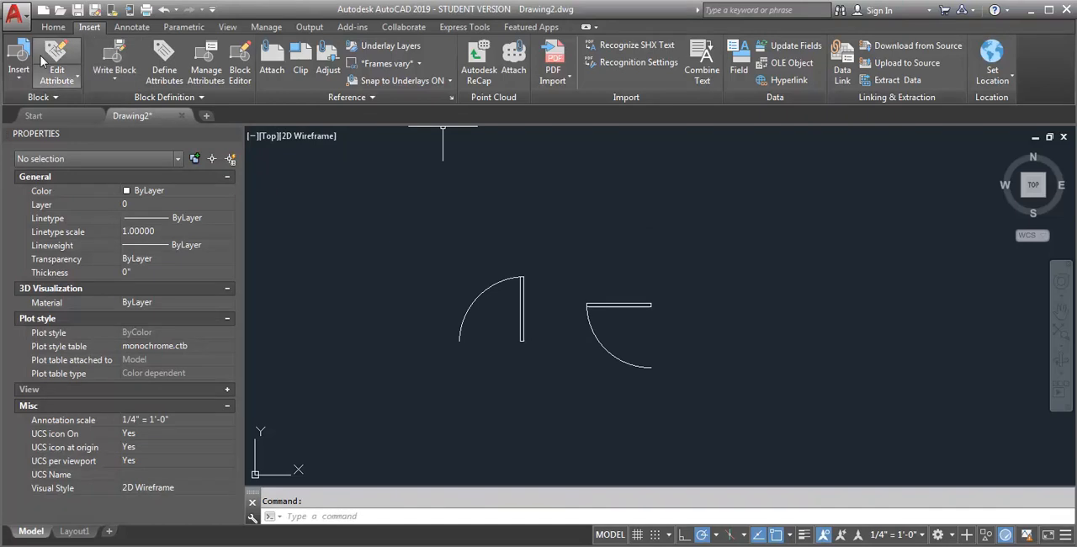
Step: Insert the updated PO 6x8.dwg to the right of the two doors
left_click(20, 58)
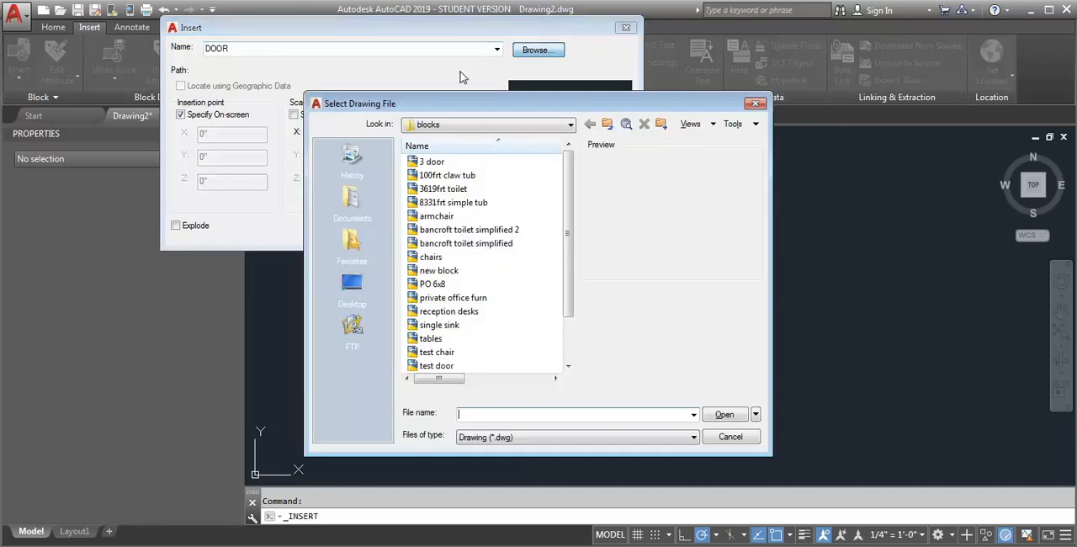
left_click(434, 283)
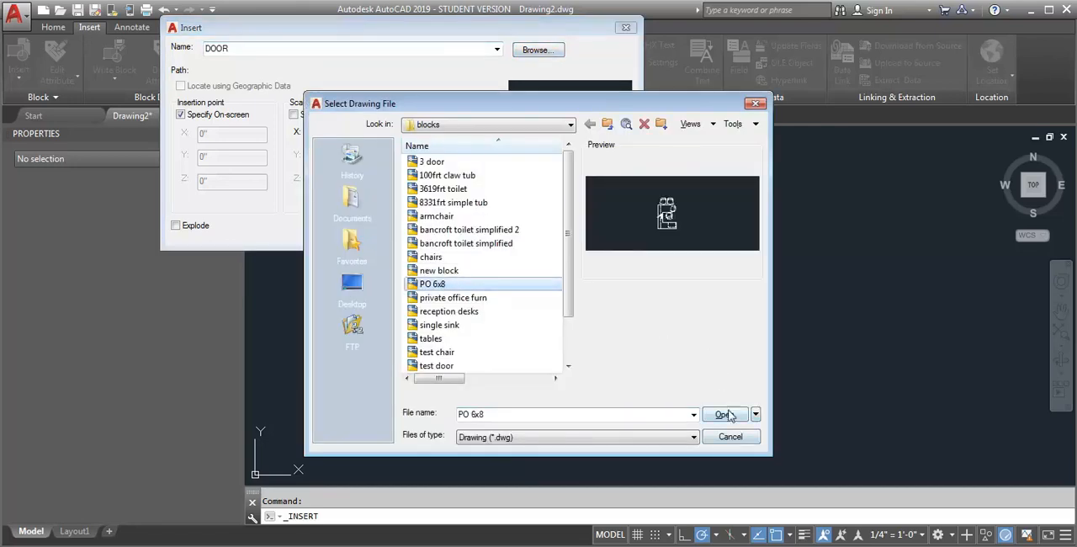
left_click(724, 414)
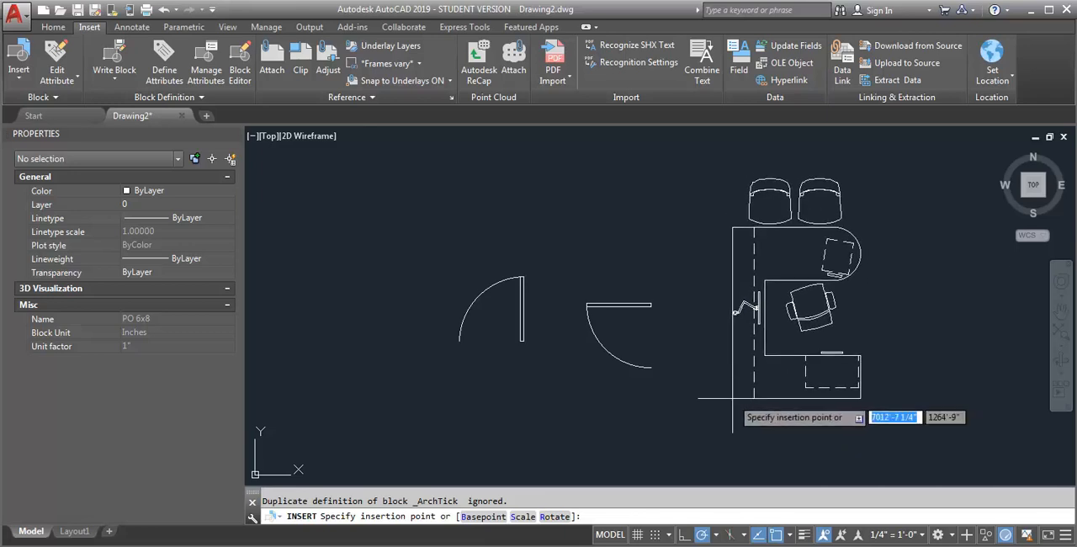
left_click(593, 283)
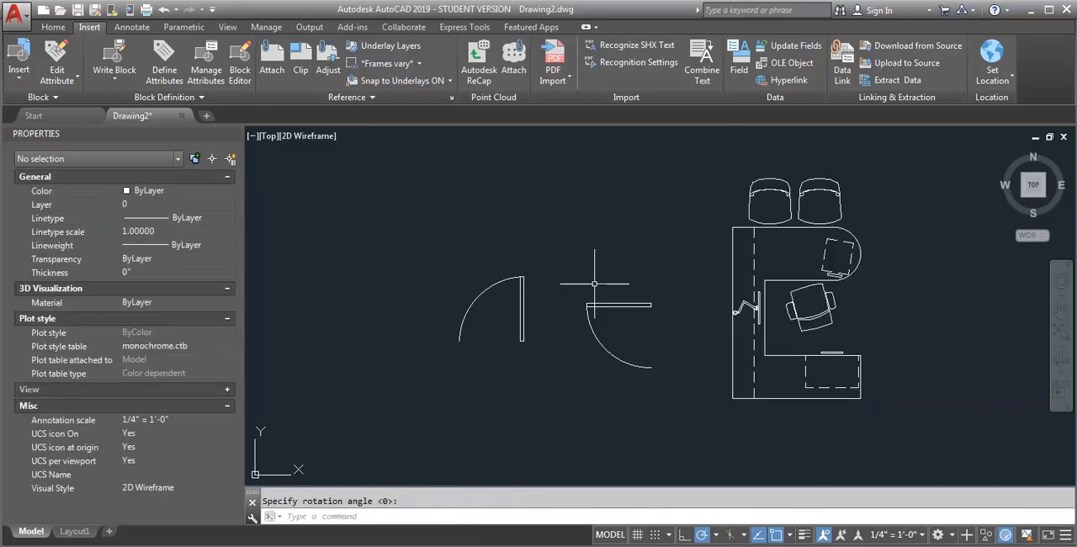